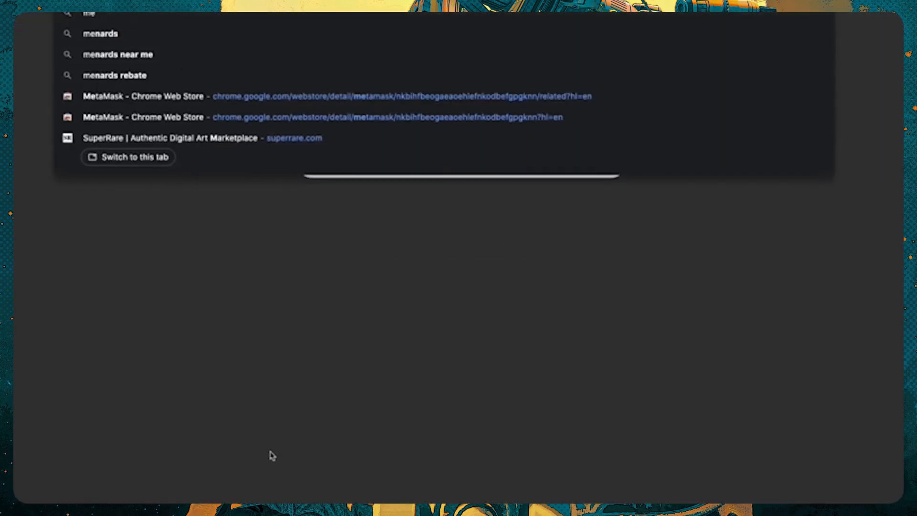
Go to metamask.io and reach its Download page for Chrome.
{"action": "type", "text": "metamask.io/download.html"}
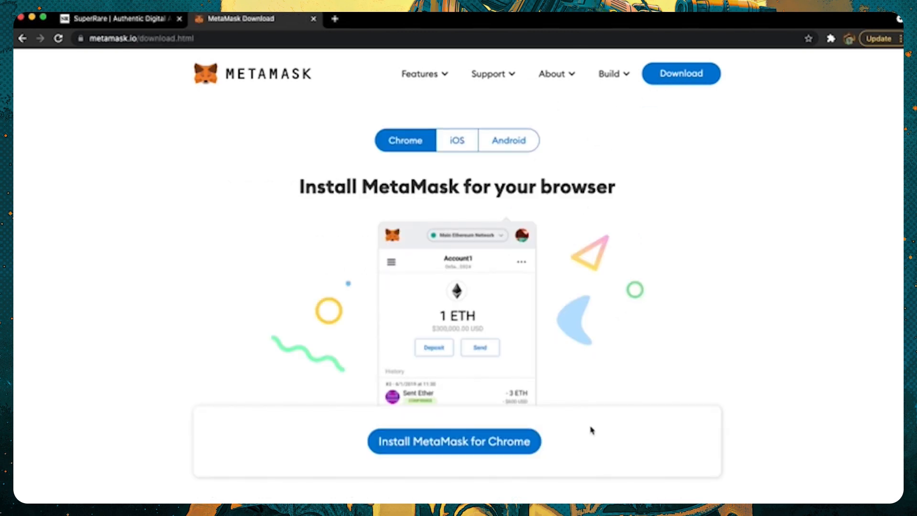
{"action": "mouse_move", "coordinate": [560, 422]}
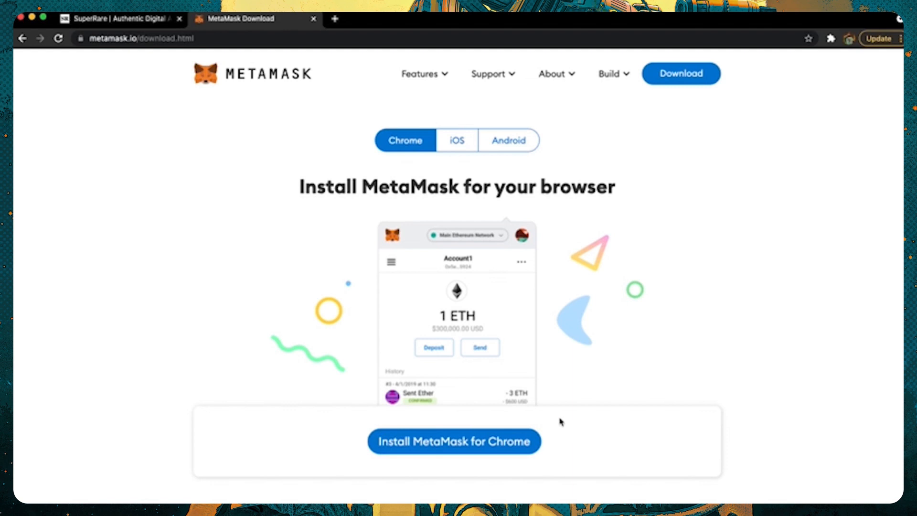
{"action": "mouse_move", "coordinate": [556, 422]}
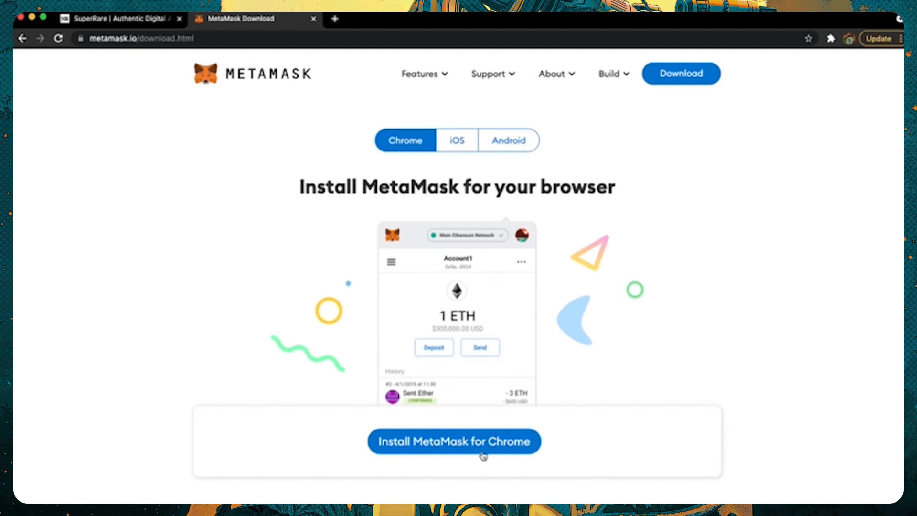
Add the MetaMask extension to Chrome from the Chrome Web Store.
{"action": "left_click", "coordinate": [453, 442]}
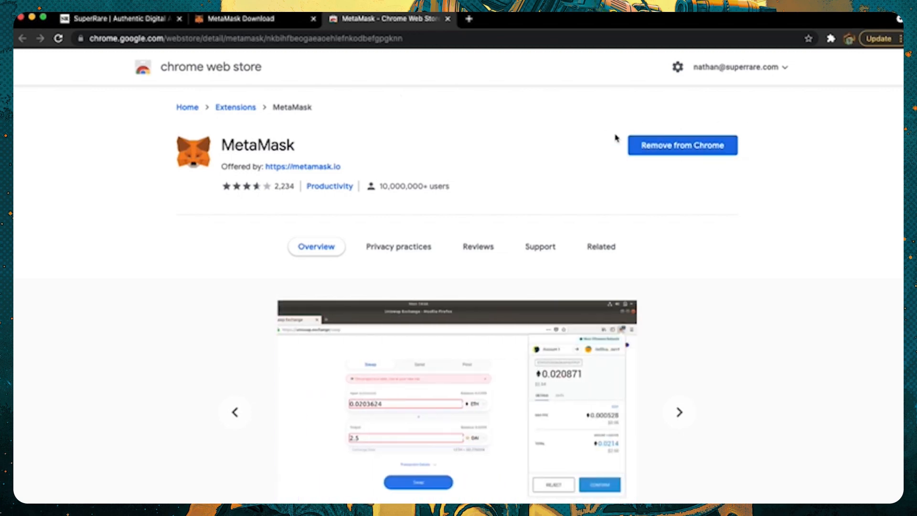
{"action": "mouse_move", "coordinate": [710, 124]}
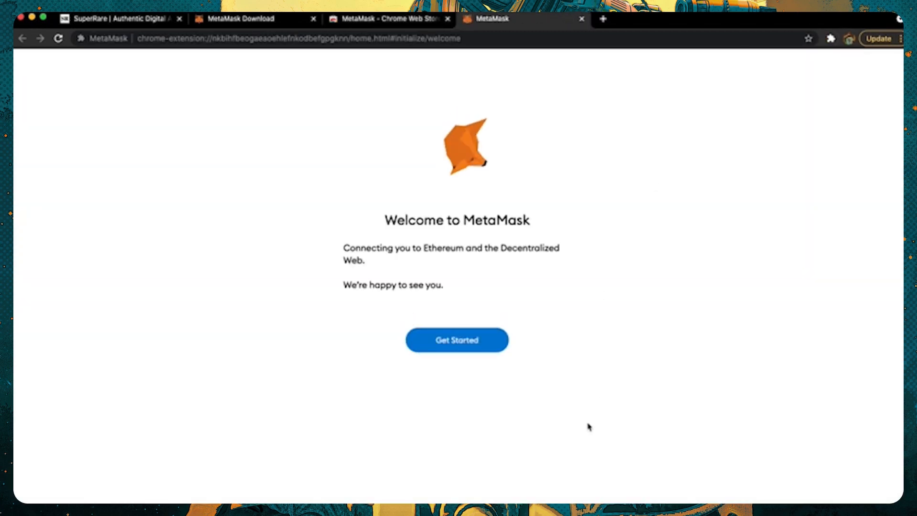
Begin creating a new wallet, agree to usage data, and submit a new password.
{"action": "left_click", "coordinate": [457, 340]}
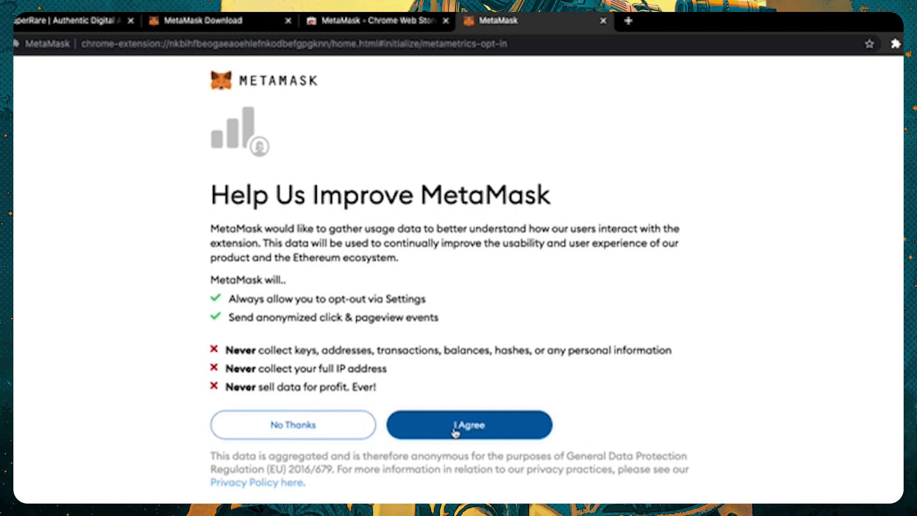
{"action": "left_click", "coordinate": [468, 425]}
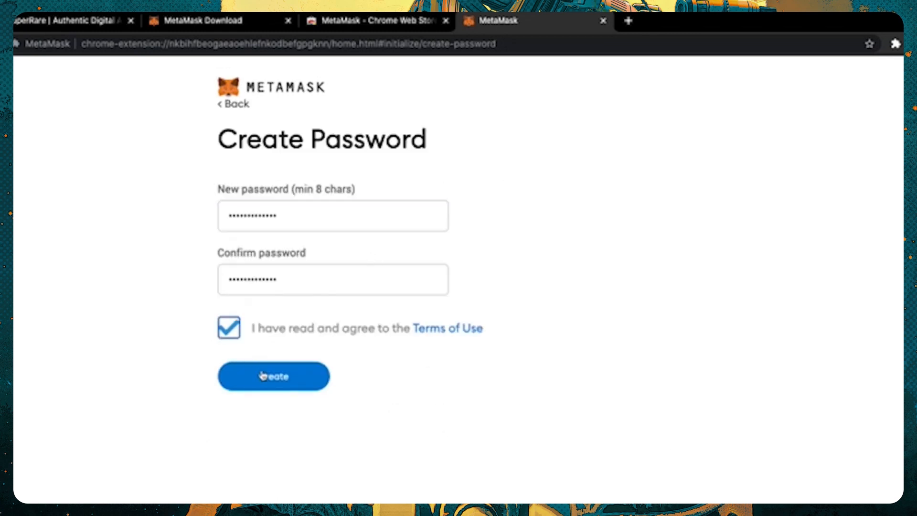
{"action": "left_click", "coordinate": [273, 376]}
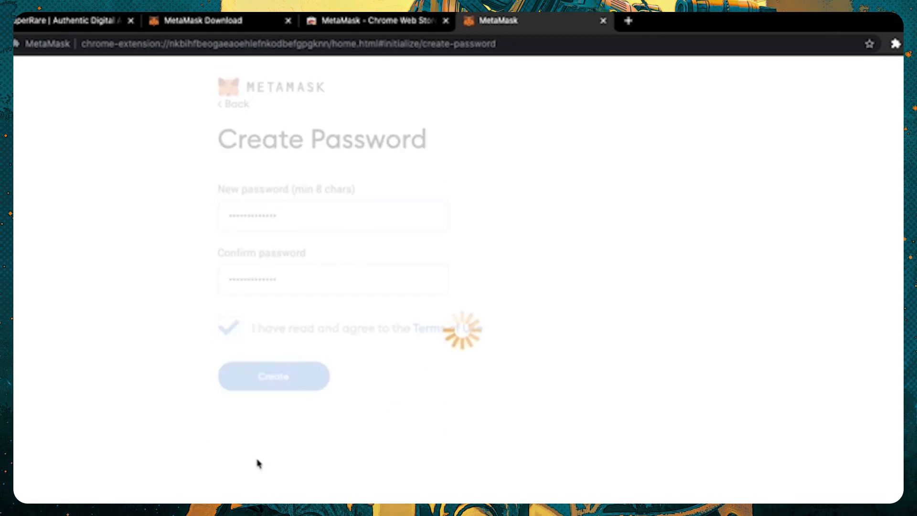
Continue past the Secure your wallet video to the Secret Recovery Phrase screen.
{"action": "left_click", "coordinate": [273, 375]}
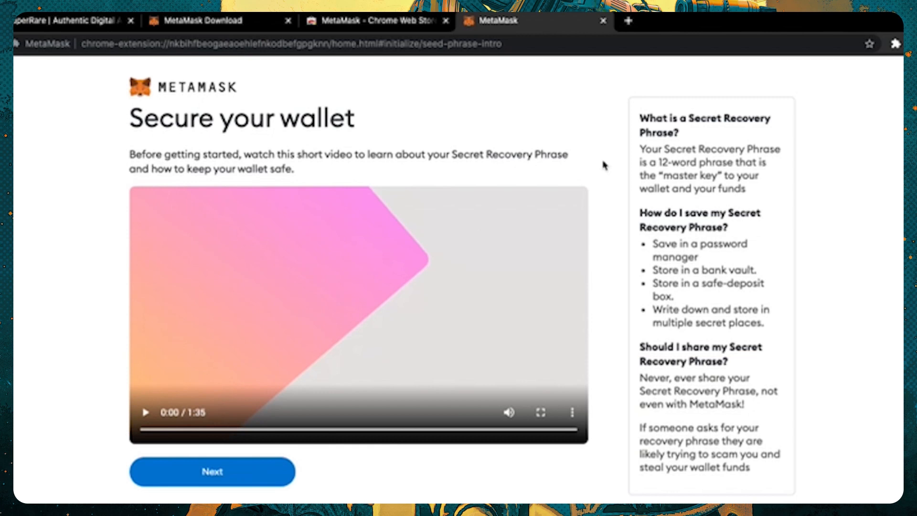
{"action": "mouse_move", "coordinate": [283, 253]}
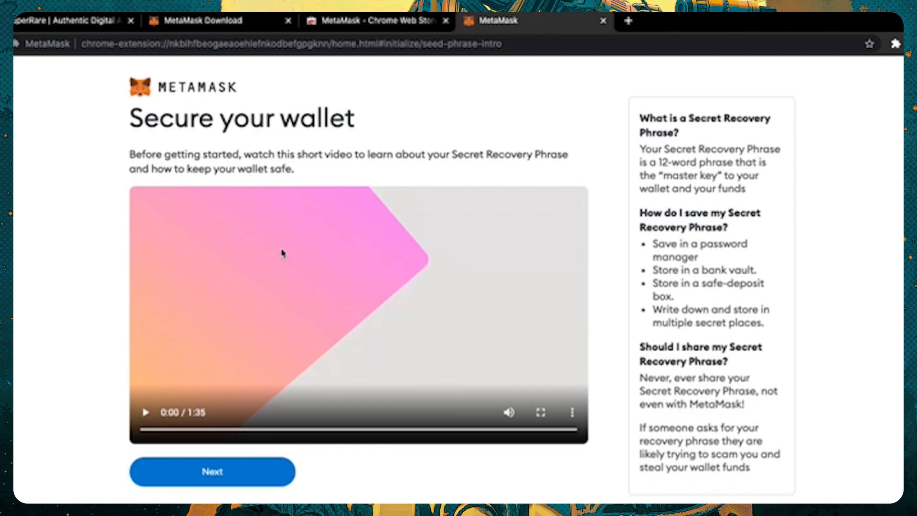
{"action": "mouse_move", "coordinate": [272, 406]}
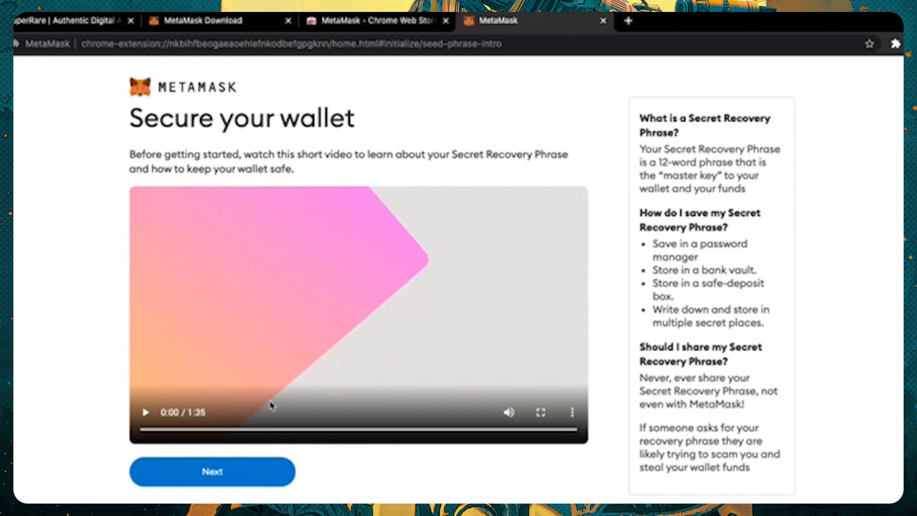
{"action": "mouse_move", "coordinate": [250, 450]}
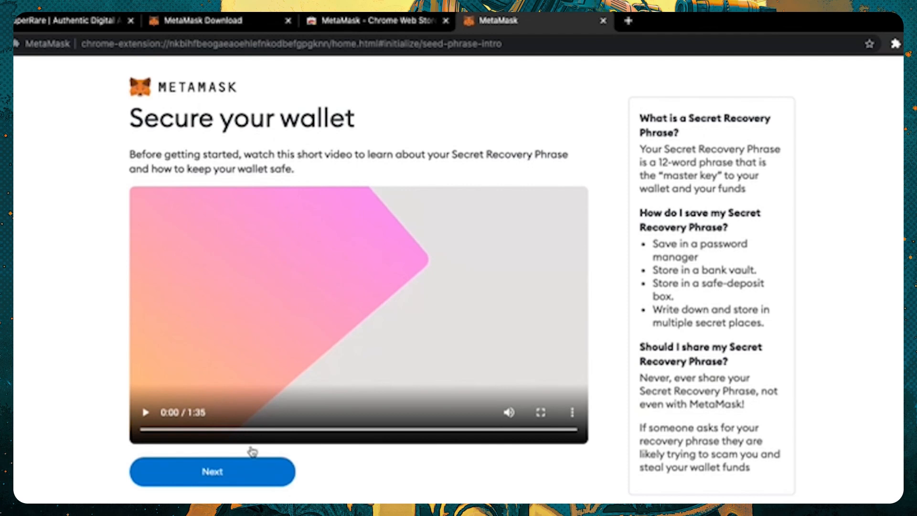
{"action": "left_click", "coordinate": [211, 471]}
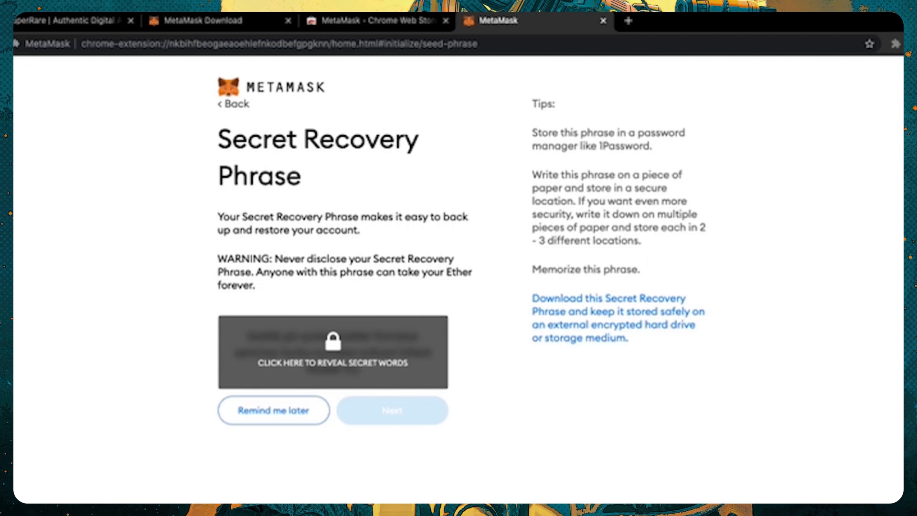
Reveal the twelve recovery words, save them in Notes, and arrange them for confirmation.
{"action": "left_click", "coordinate": [332, 351]}
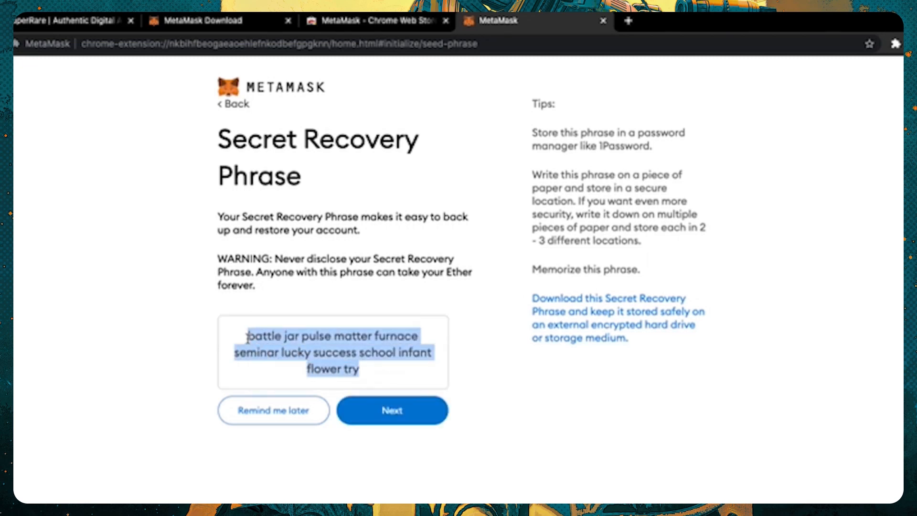
{"action": "mouse_move", "coordinate": [413, 416]}
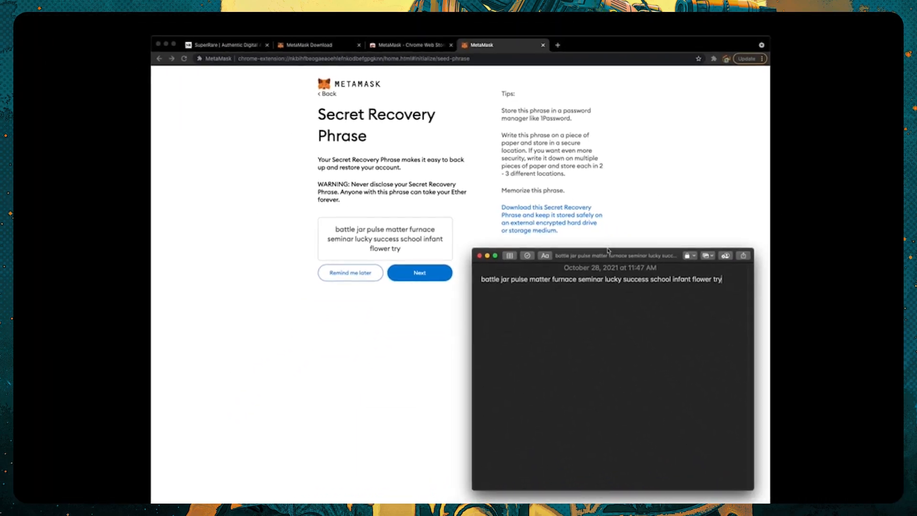
{"action": "left_click_drag", "start_coordinate": [608, 255], "coordinate": [614, 258]}
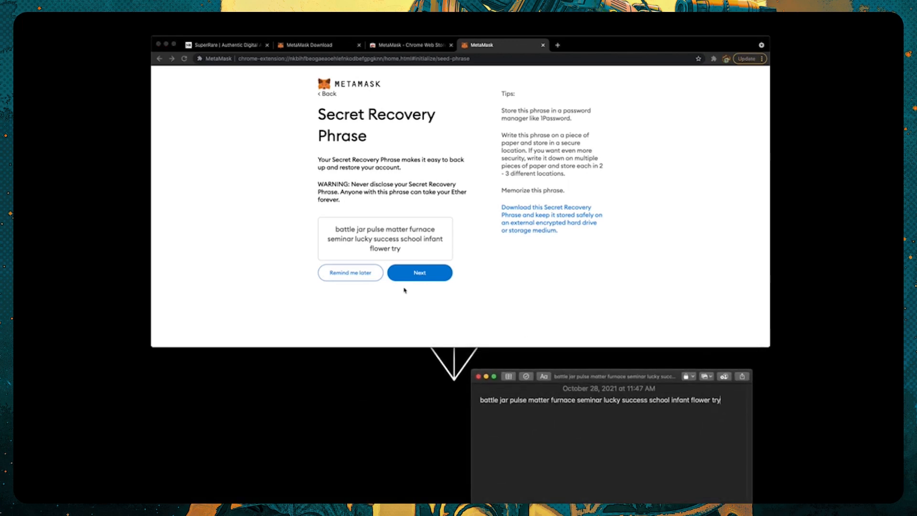
{"action": "left_click", "coordinate": [419, 273]}
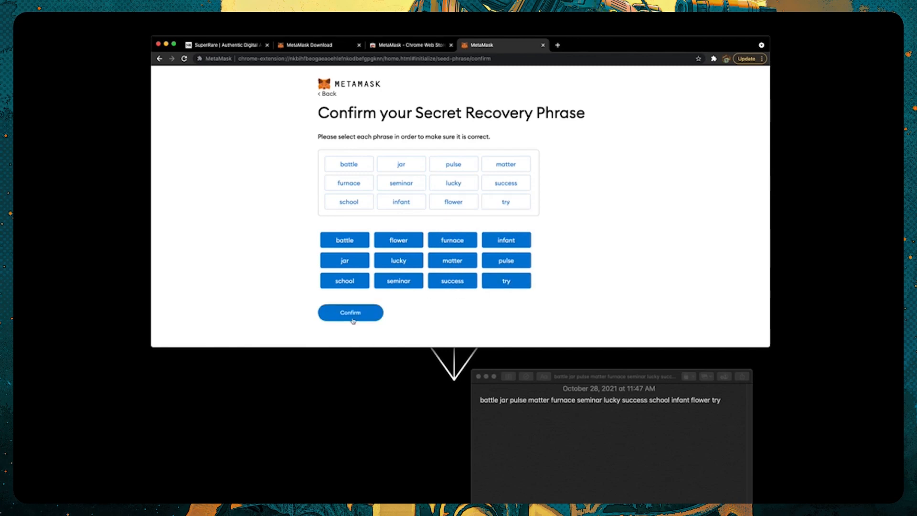
Confirm the recovery phrase, finish setup, and close the What's new popup.
{"action": "left_click", "coordinate": [349, 312]}
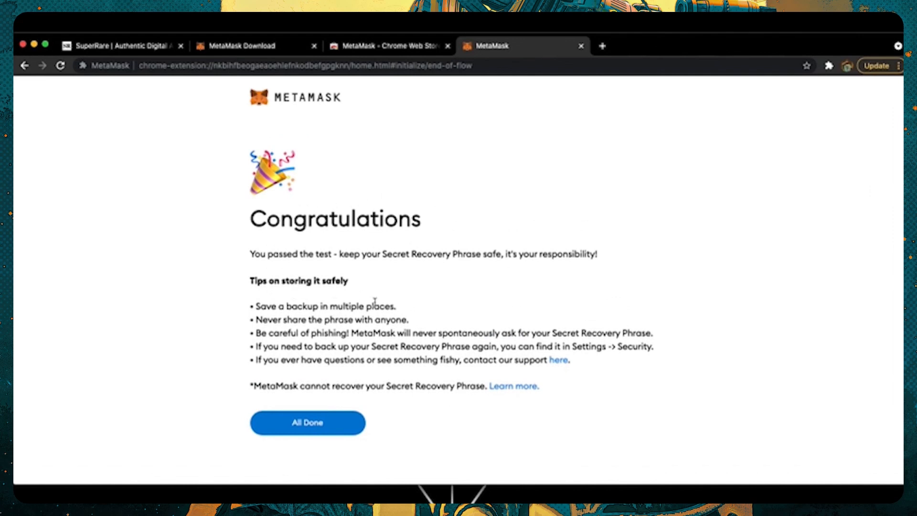
{"action": "mouse_move", "coordinate": [321, 355]}
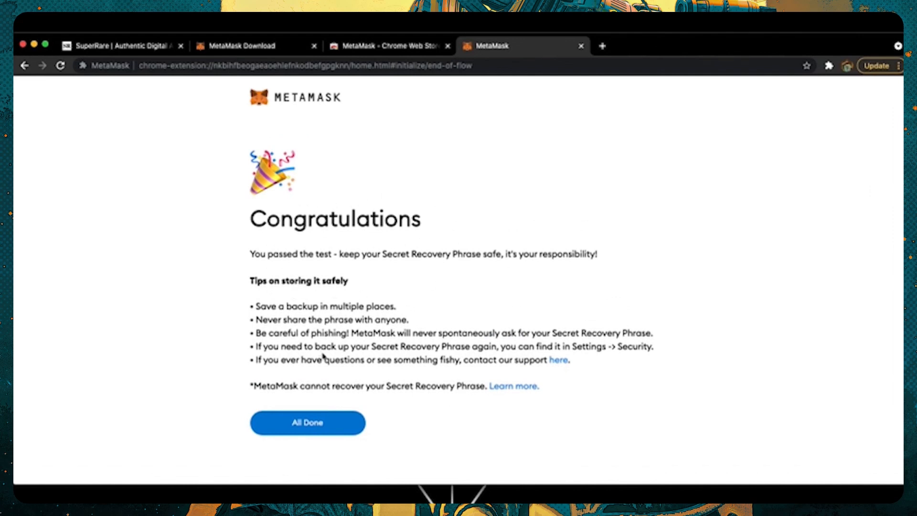
{"action": "left_click", "coordinate": [307, 422]}
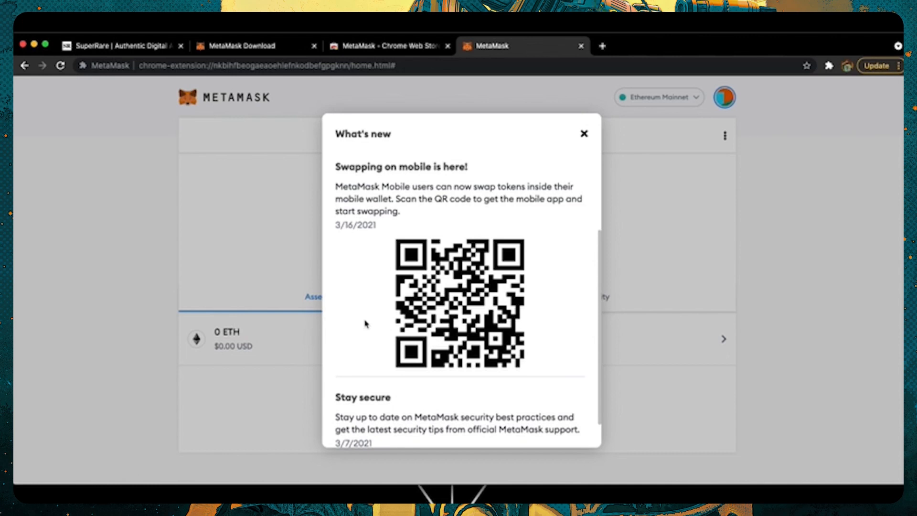
{"action": "mouse_move", "coordinate": [383, 295]}
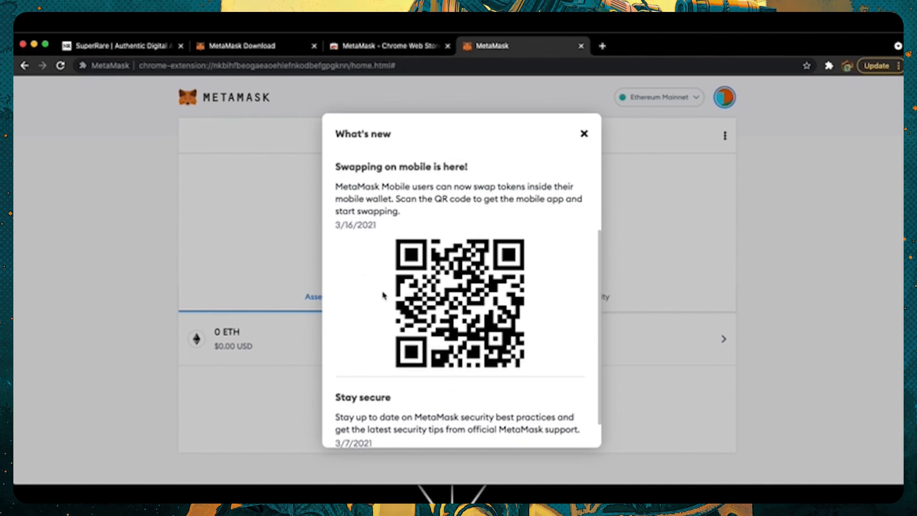
{"action": "mouse_move", "coordinate": [426, 278]}
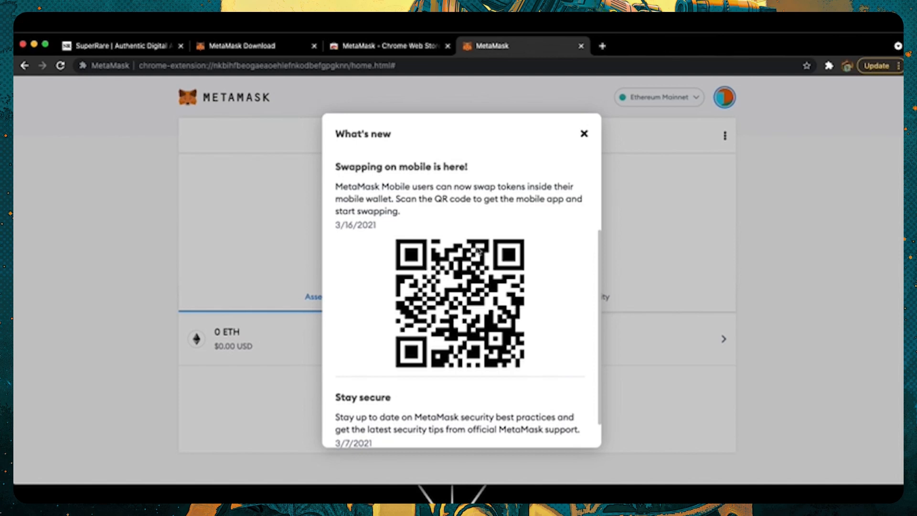
{"action": "mouse_move", "coordinate": [458, 227]}
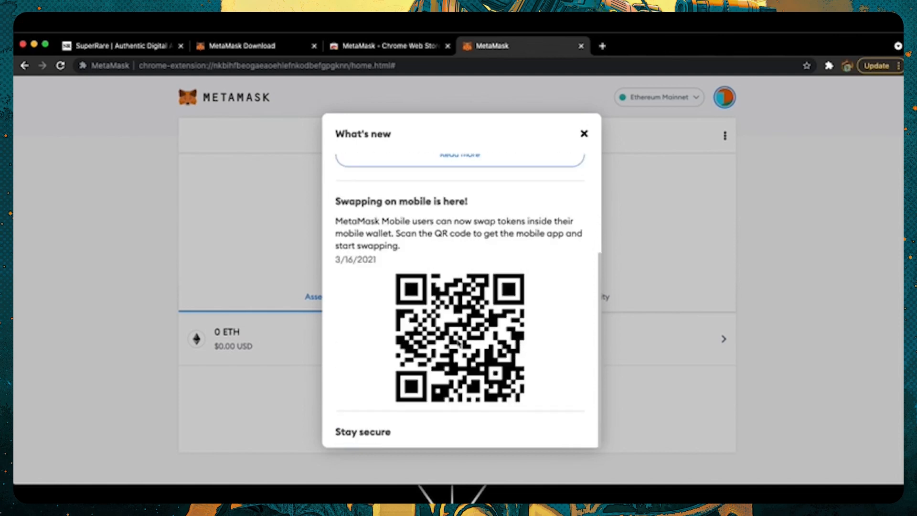
{"action": "left_click", "coordinate": [583, 134]}
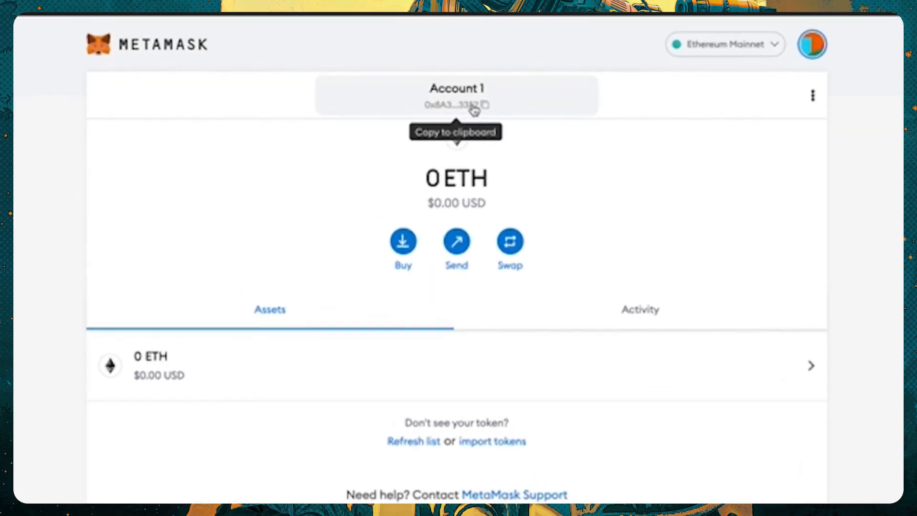
Rename Account 1 to 'SuperRare Demo Wallet' in Account details and close it.
{"action": "left_click", "coordinate": [484, 105]}
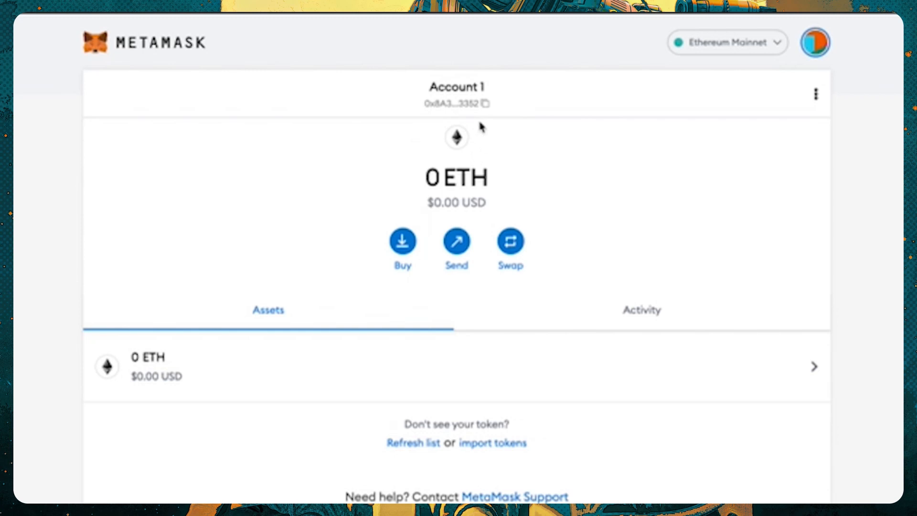
{"action": "mouse_move", "coordinate": [447, 104]}
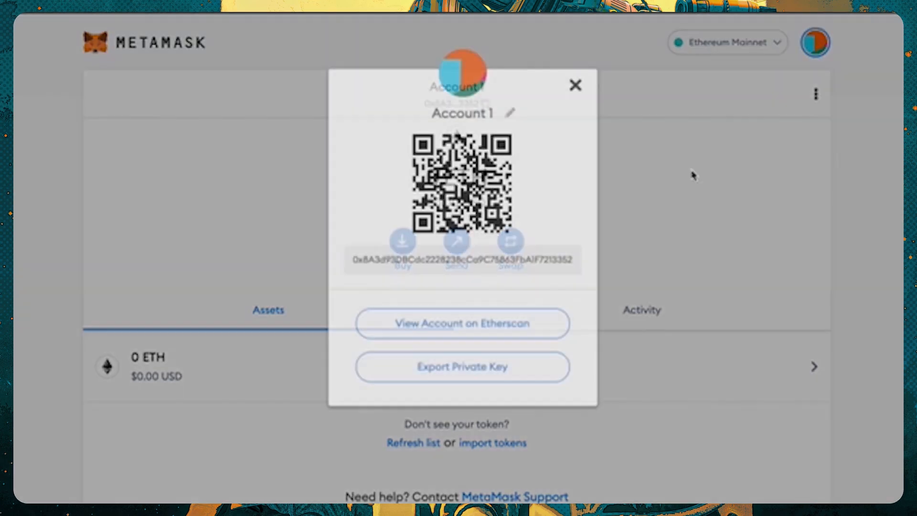
{"action": "left_click", "coordinate": [508, 113]}
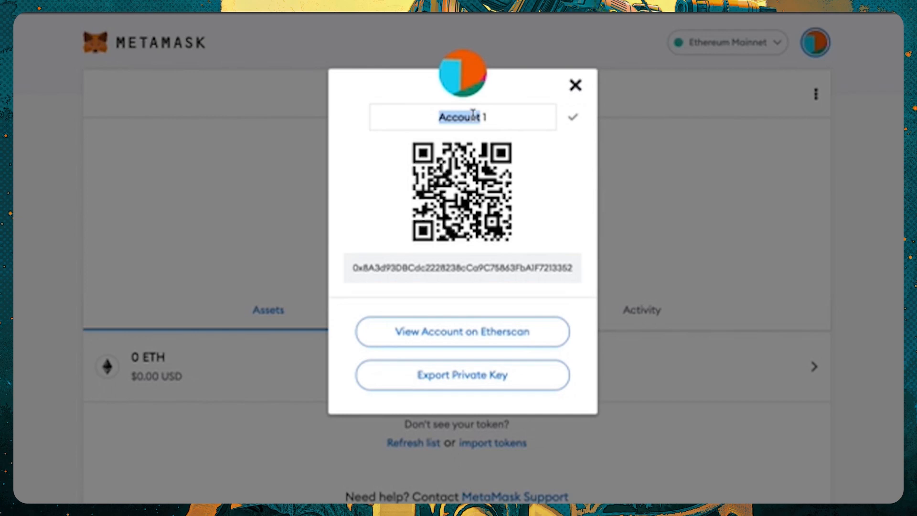
{"action": "left_click", "coordinate": [572, 117]}
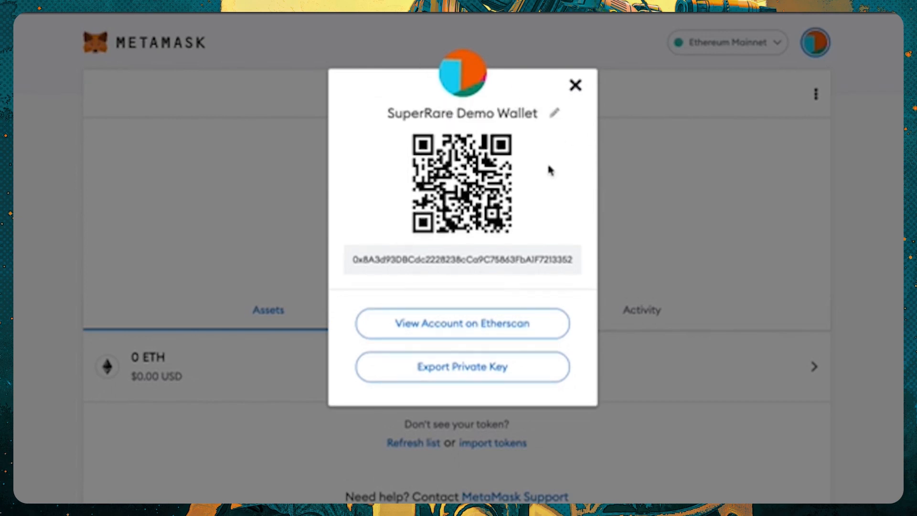
{"action": "left_click", "coordinate": [574, 85]}
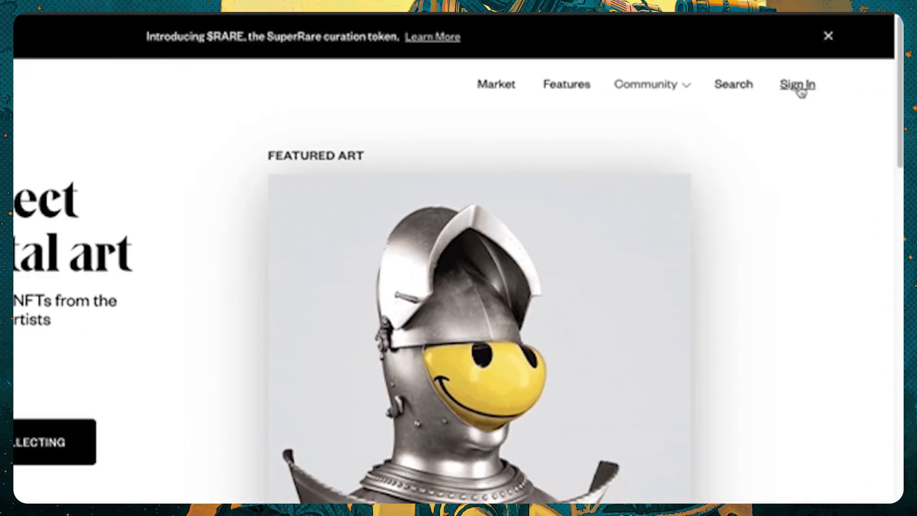
Sign in to SuperRare with MetaMask and approve the wallet connection.
{"action": "left_click", "coordinate": [796, 84]}
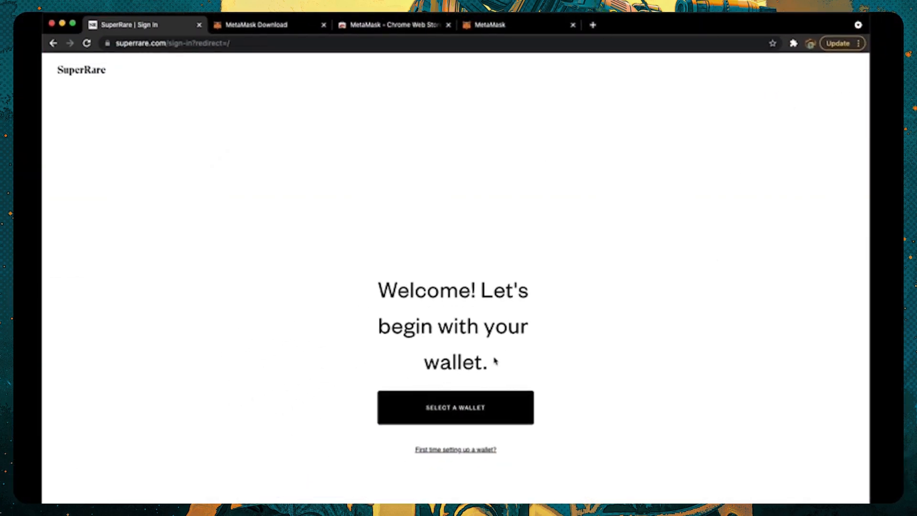
{"action": "left_click", "coordinate": [455, 407]}
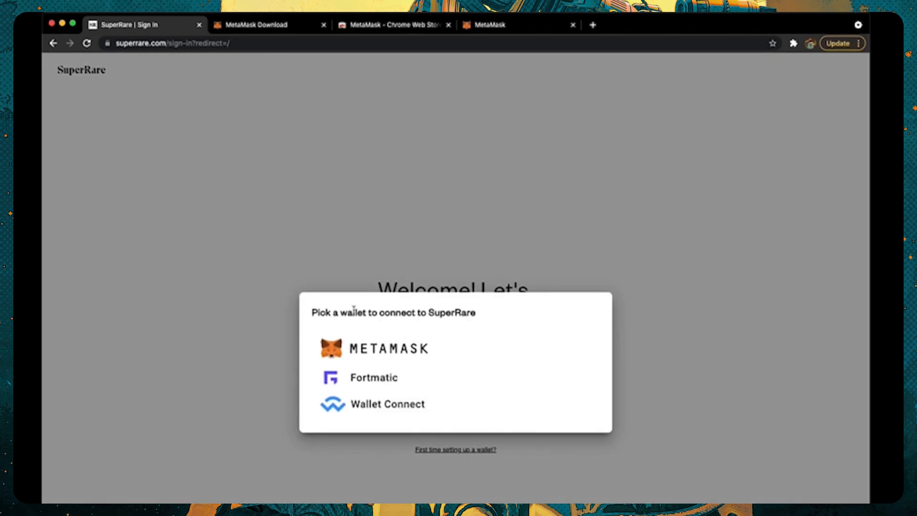
{"action": "left_click", "coordinate": [374, 348]}
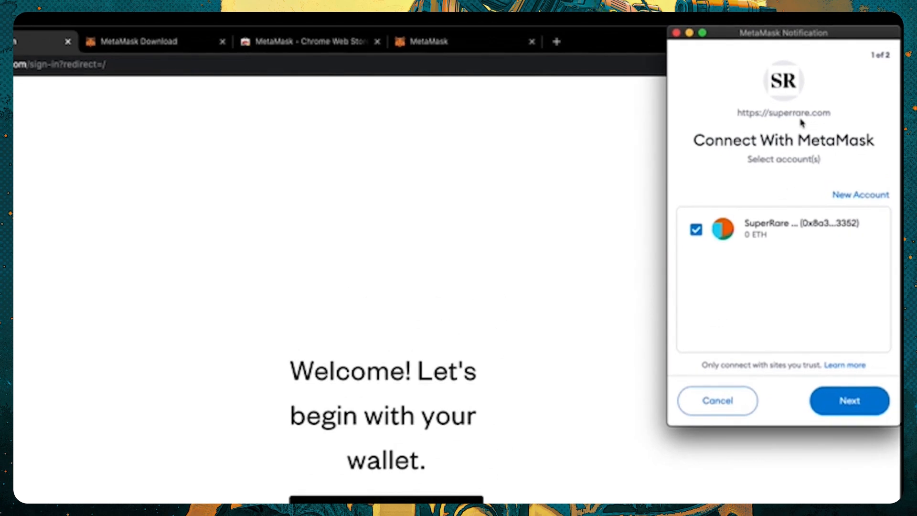
{"action": "left_click", "coordinate": [848, 401]}
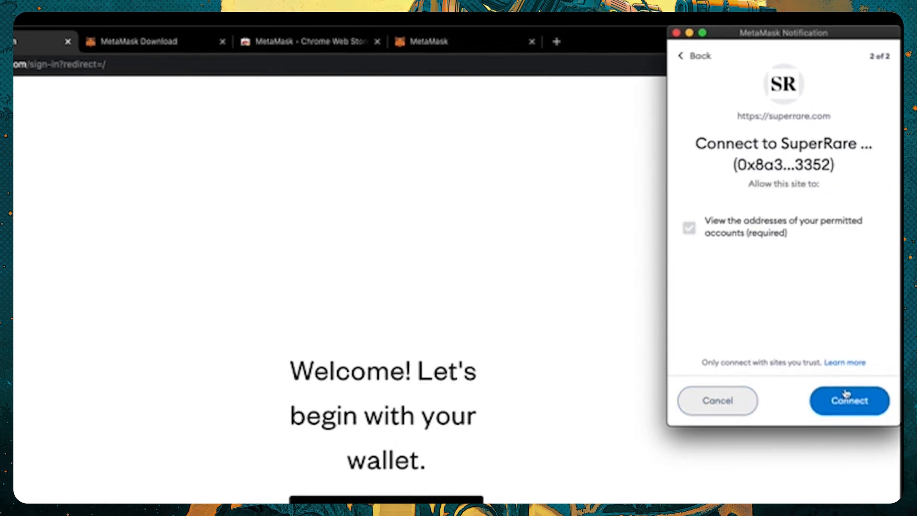
{"action": "left_click", "coordinate": [849, 401]}
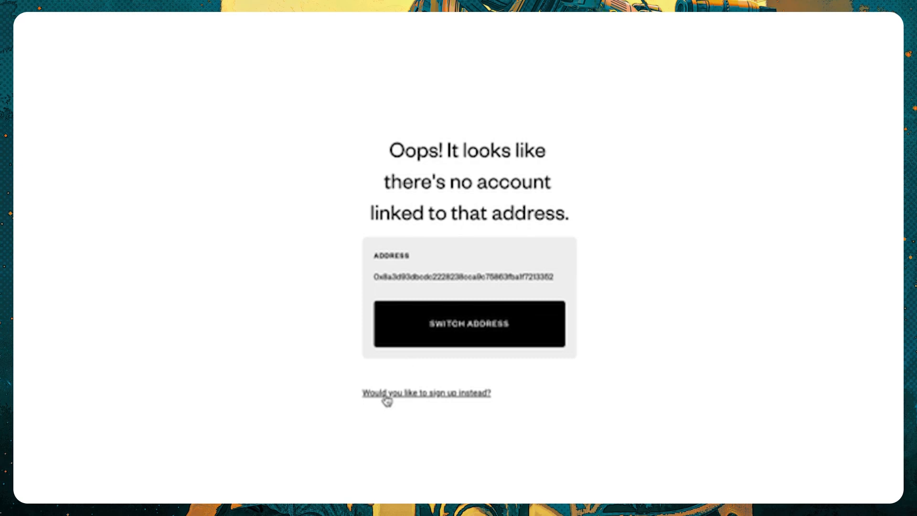
Sign up with username SRdemo and an email, then sign the MetaMask signature request.
{"action": "left_click", "coordinate": [425, 392]}
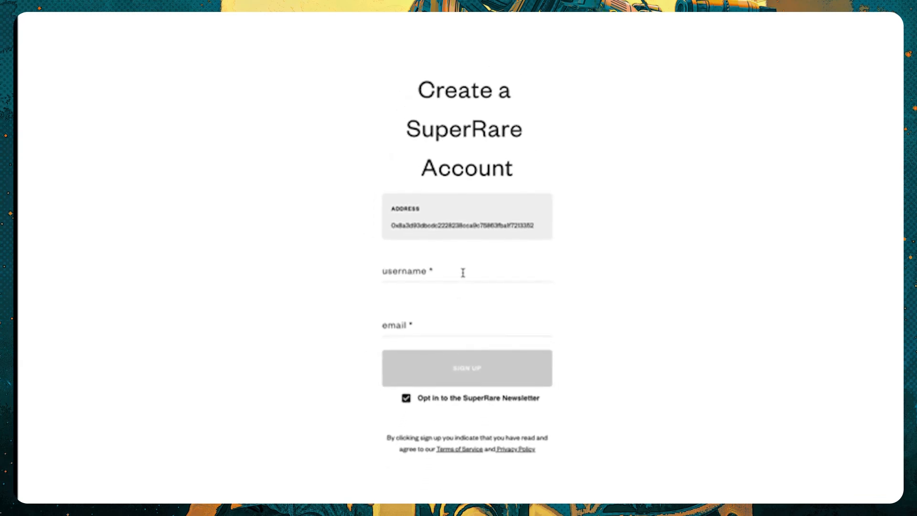
{"action": "type", "text": "SRdemo"}
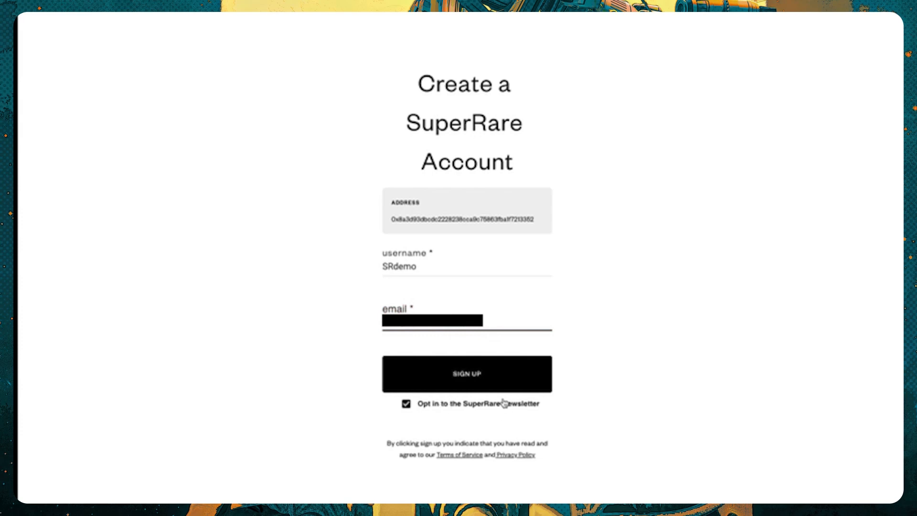
{"action": "mouse_move", "coordinate": [565, 329]}
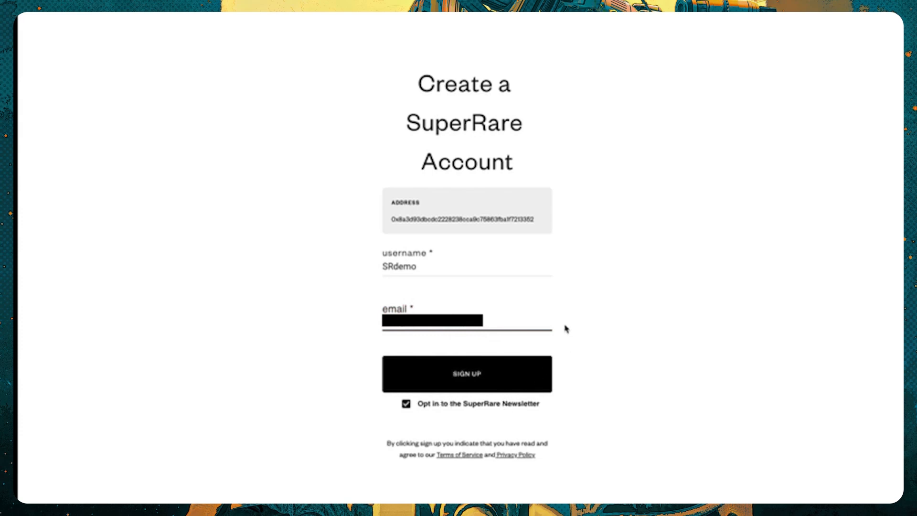
{"action": "left_click", "coordinate": [466, 373]}
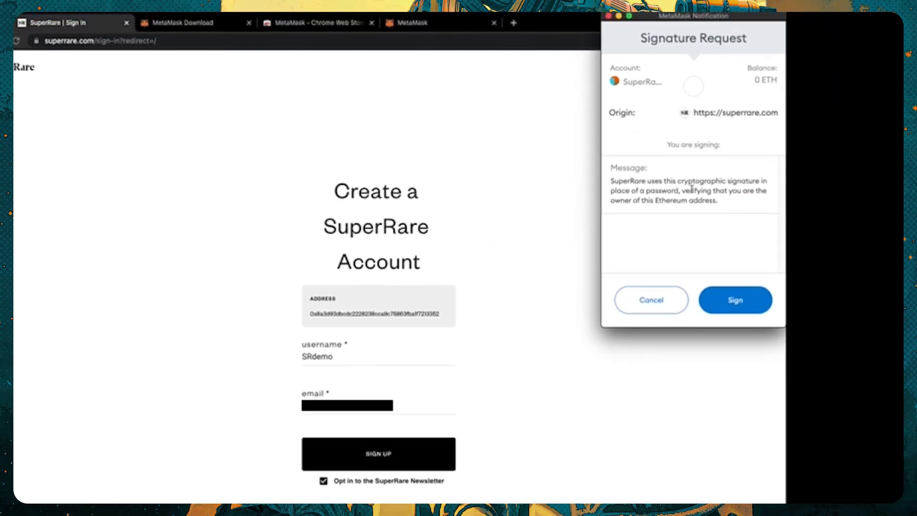
{"action": "mouse_move", "coordinate": [651, 201]}
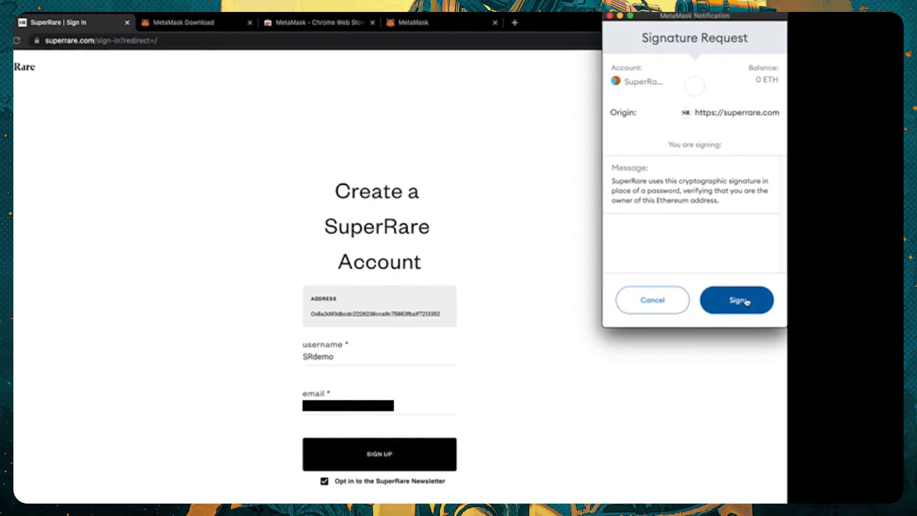
{"action": "left_click", "coordinate": [736, 300]}
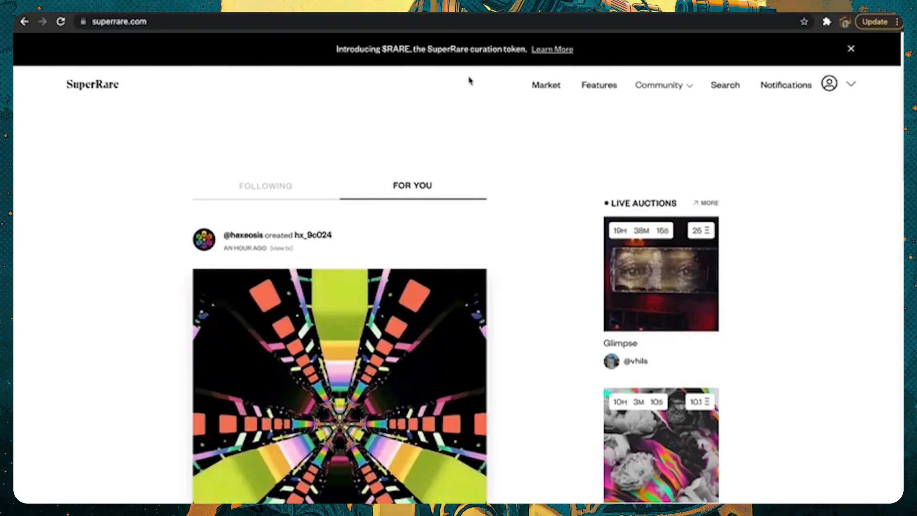
Open the MetaMask toolbar popup for SuperRare Demo Wallet and copy its address.
{"action": "left_click", "coordinate": [844, 21]}
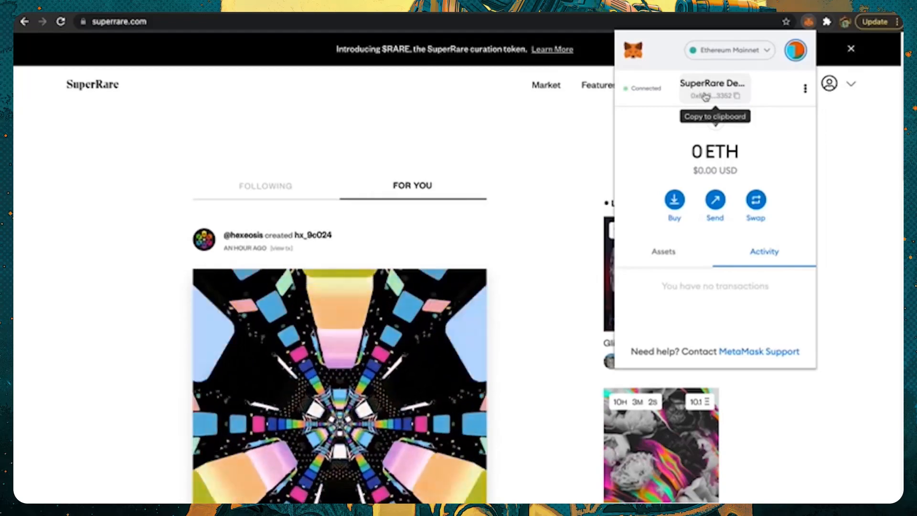
{"action": "left_click", "coordinate": [737, 95]}
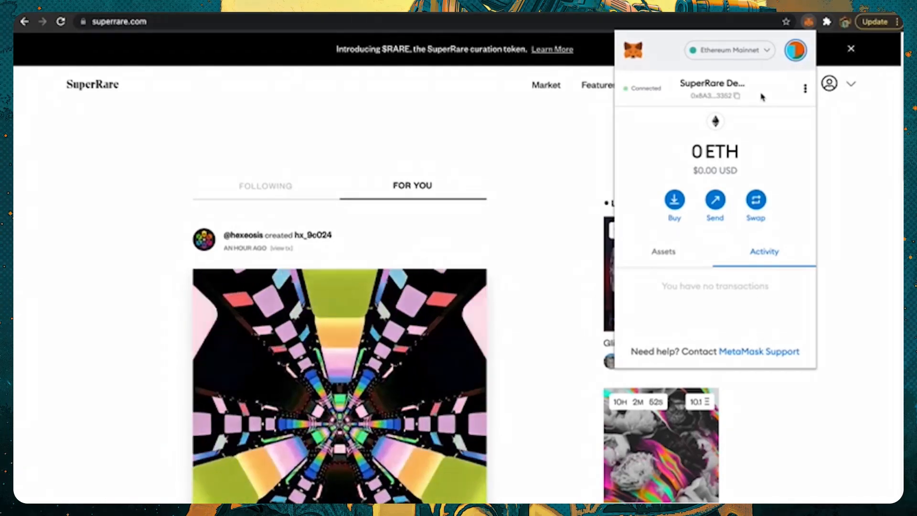
{"action": "scroll", "scroll_direction": "down", "scroll_amount": 3}
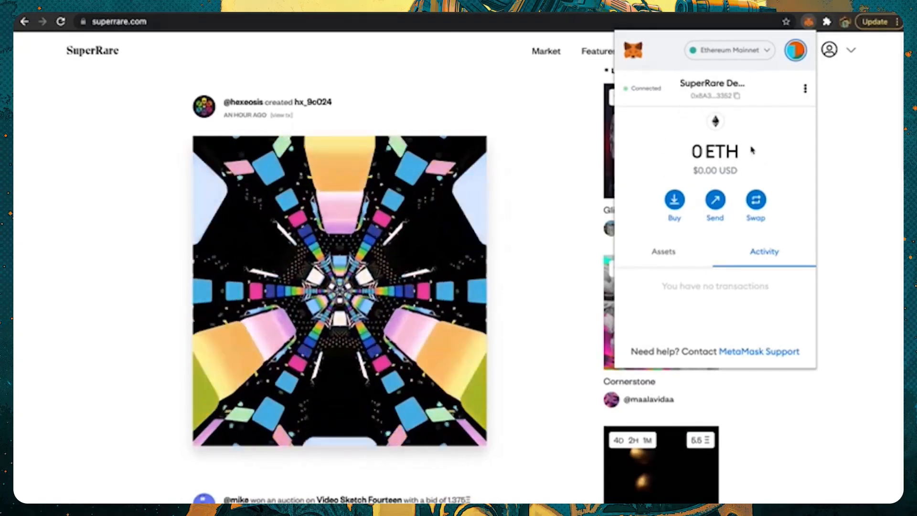